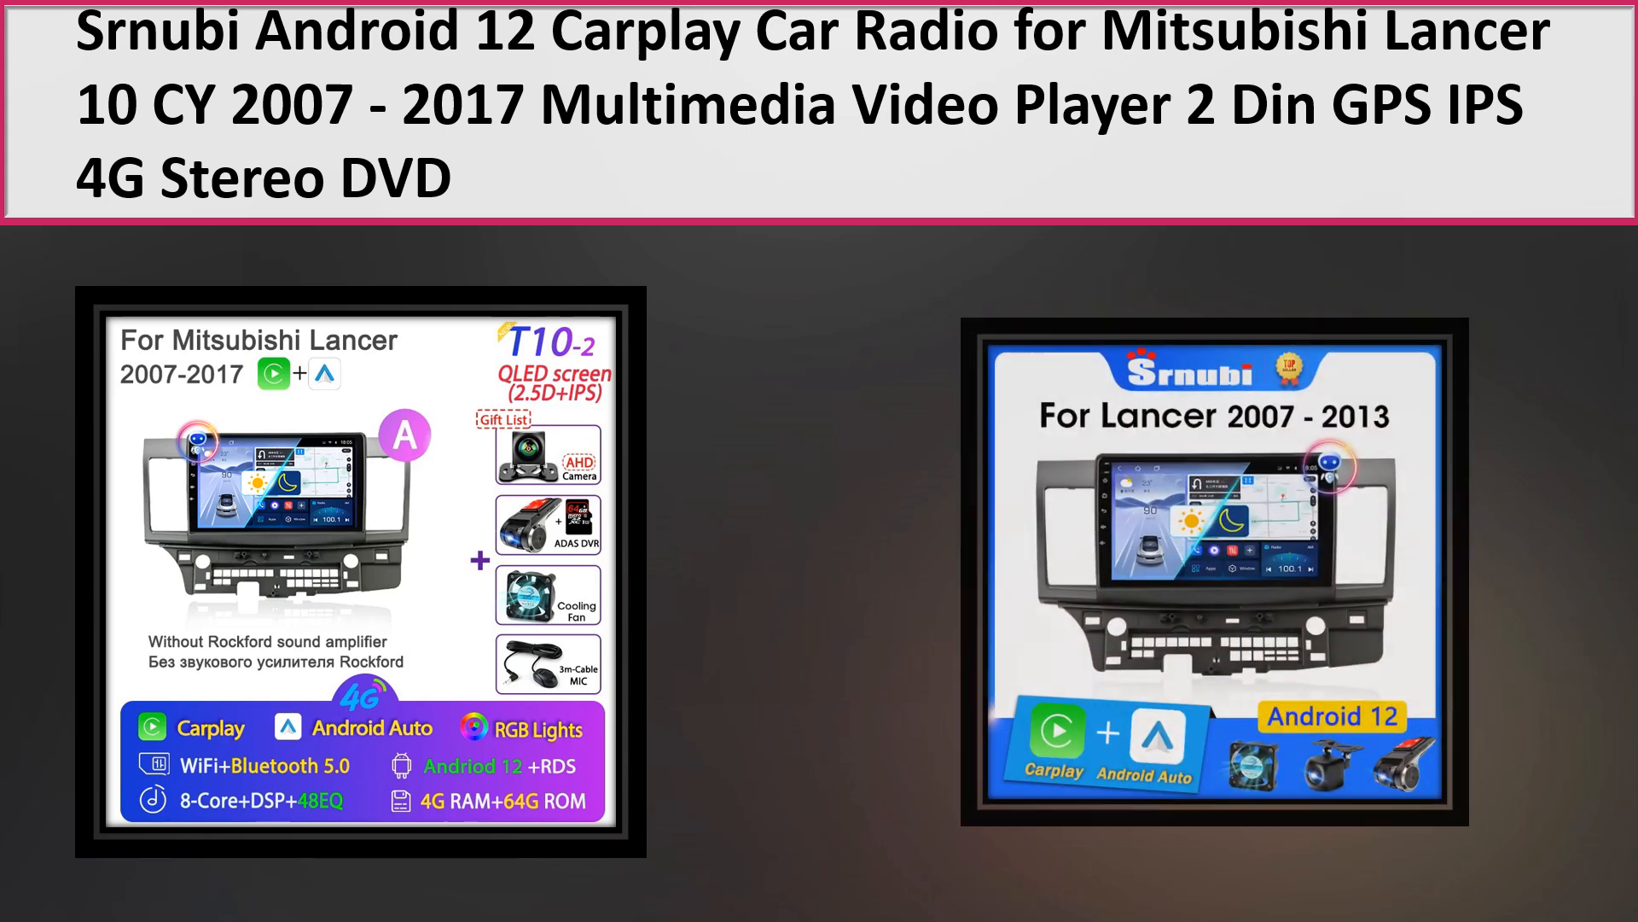
- Advance the slideshow to the close-up of the Srnubi Android 12 head unit for Lancer 2007–2013
click(1210, 565)
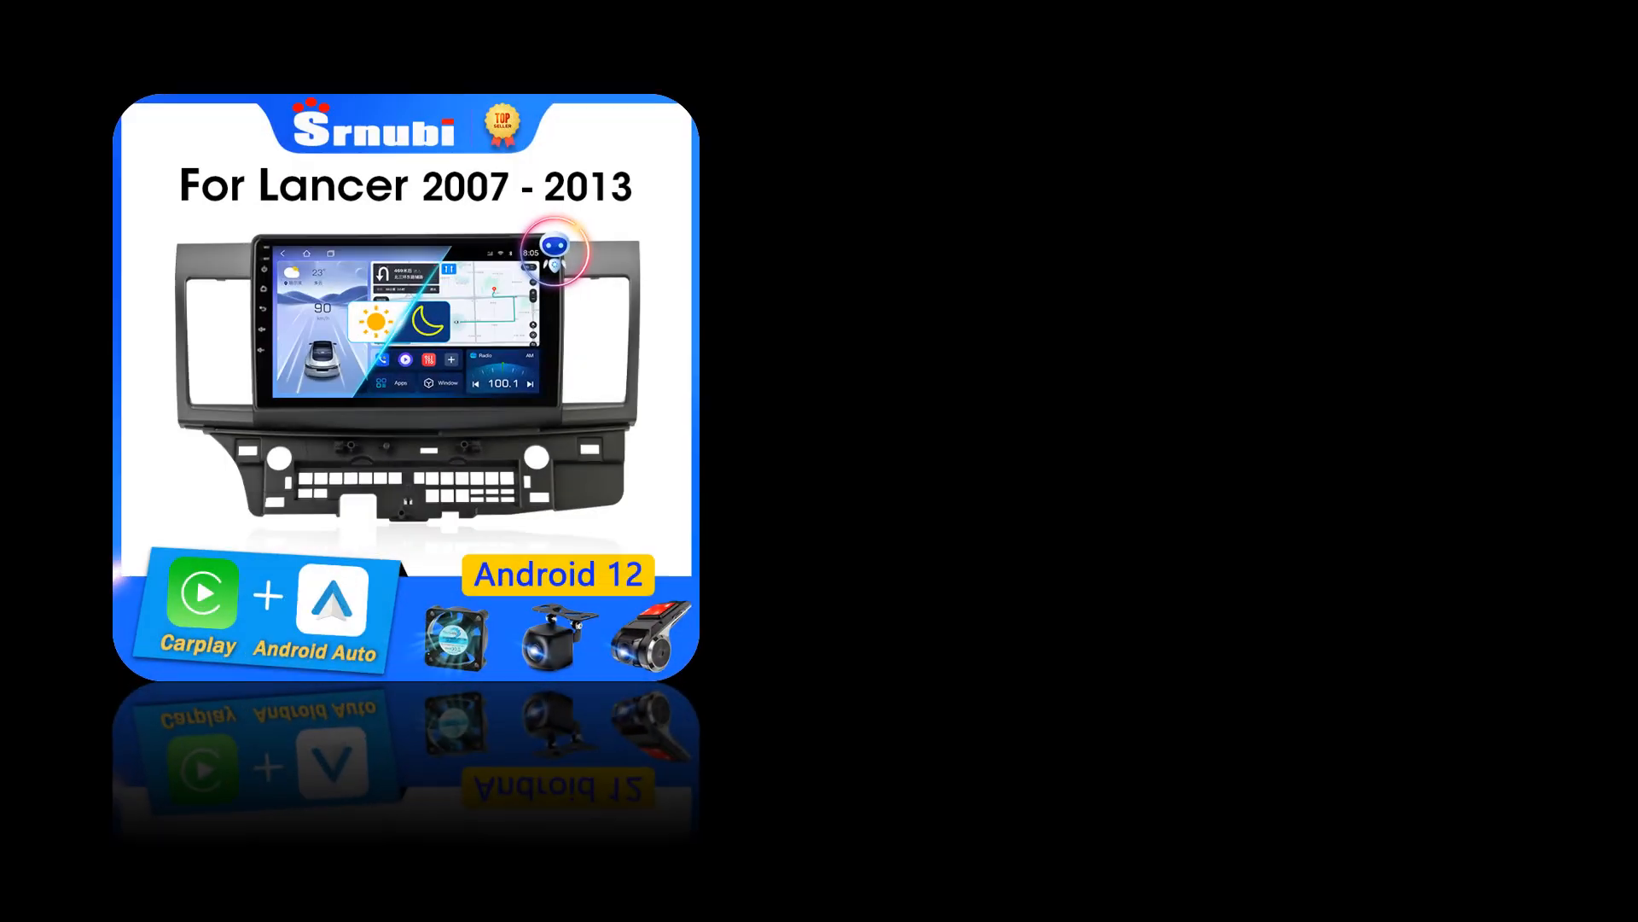